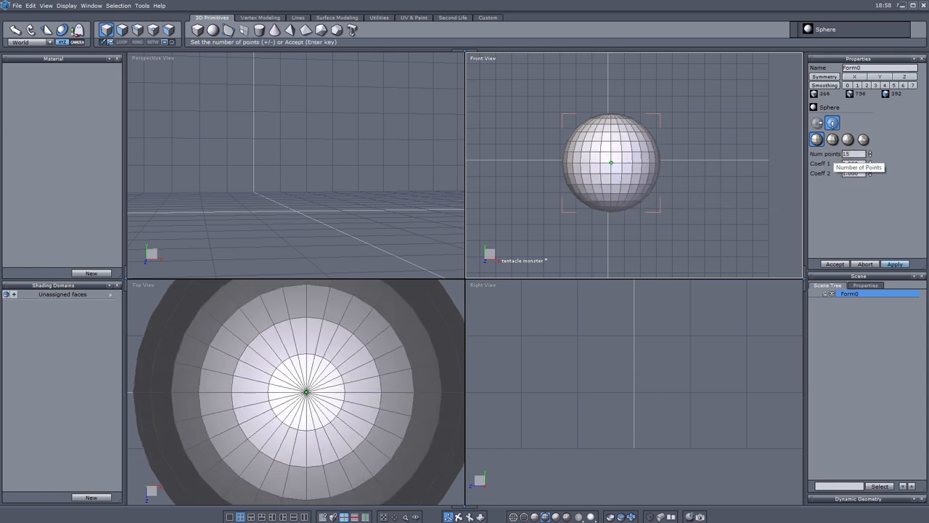
Step: Halve the sphere into a dome and extrude four bottom faces into short square legs
{"action": "left_click", "coordinate": [106, 29]}
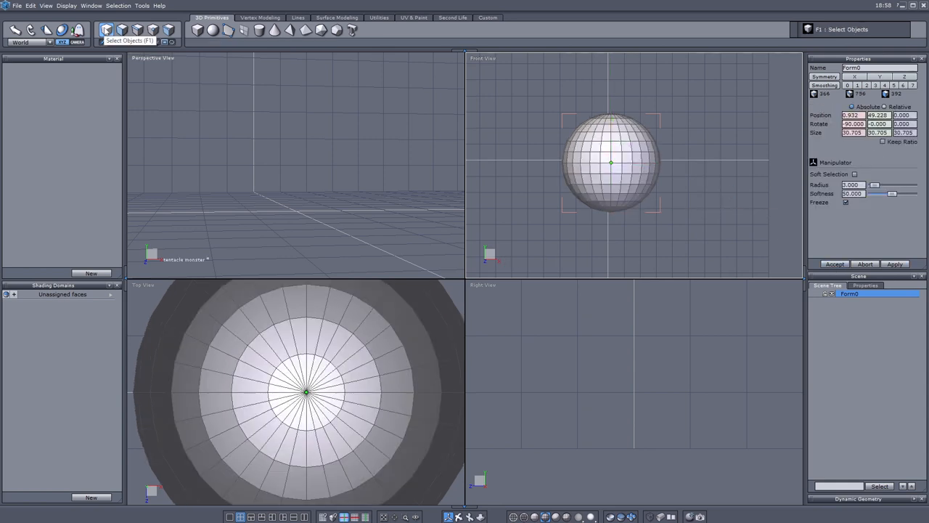
{"action": "left_click", "coordinate": [122, 29]}
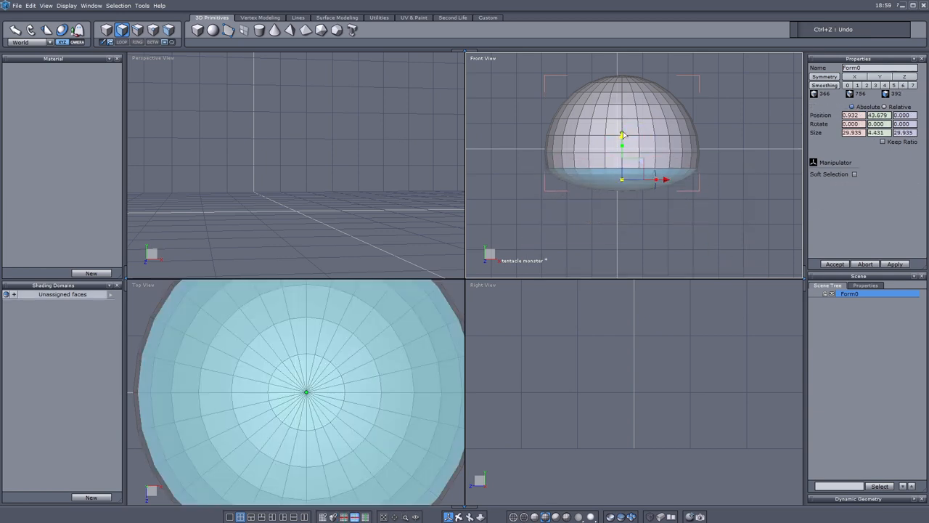
{"action": "left_click", "coordinate": [853, 174]}
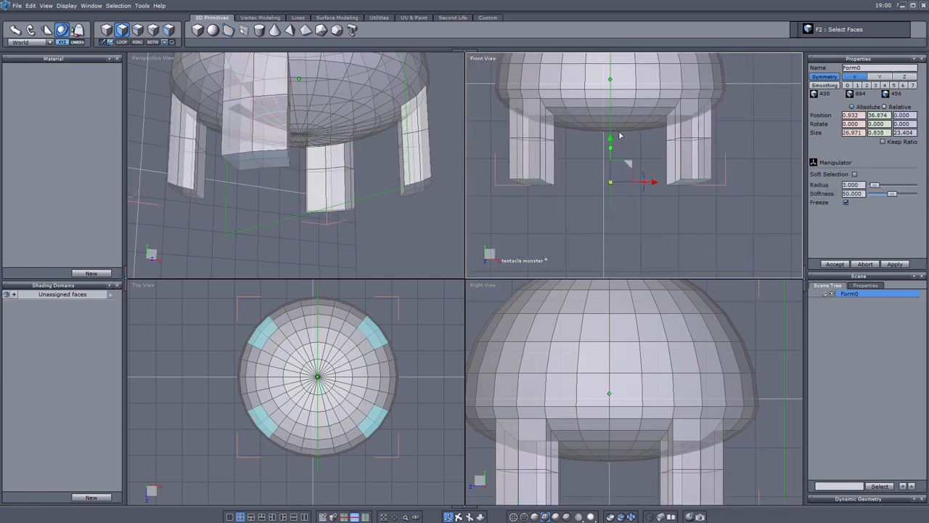
Step: Stretch the four legs down into long columns and add lengthwise Connect cuts on one leg
{"action": "left_click_drag", "start_coordinate": [550, 148], "coordinate": [645, 220]}
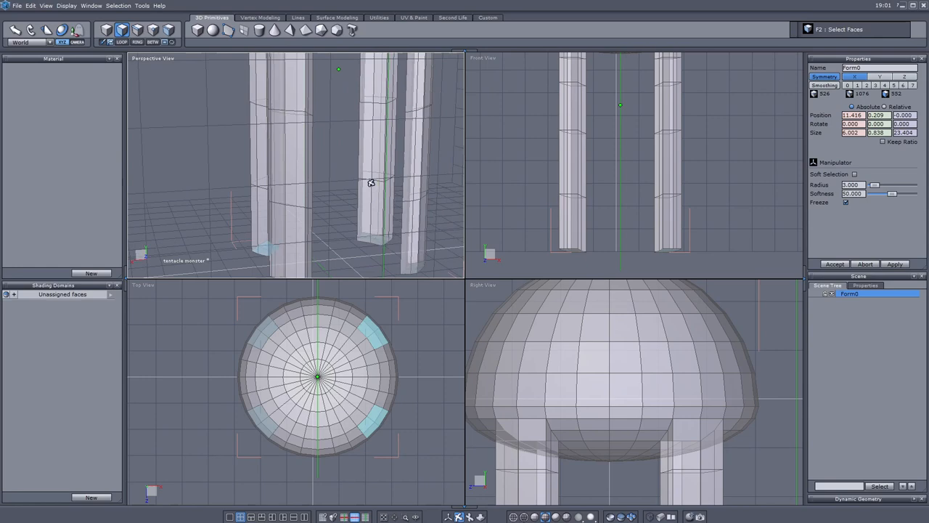
{"action": "left_click", "coordinate": [122, 29]}
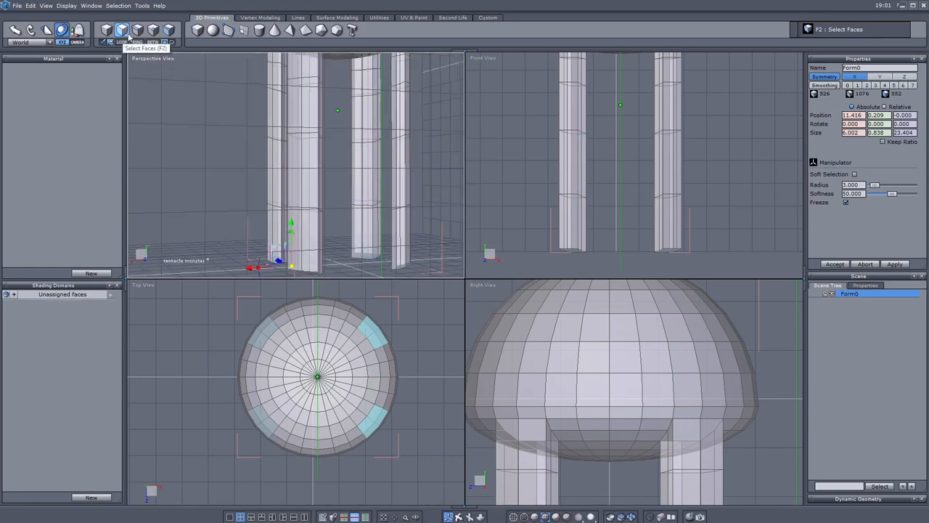
{"action": "left_click", "coordinate": [137, 29]}
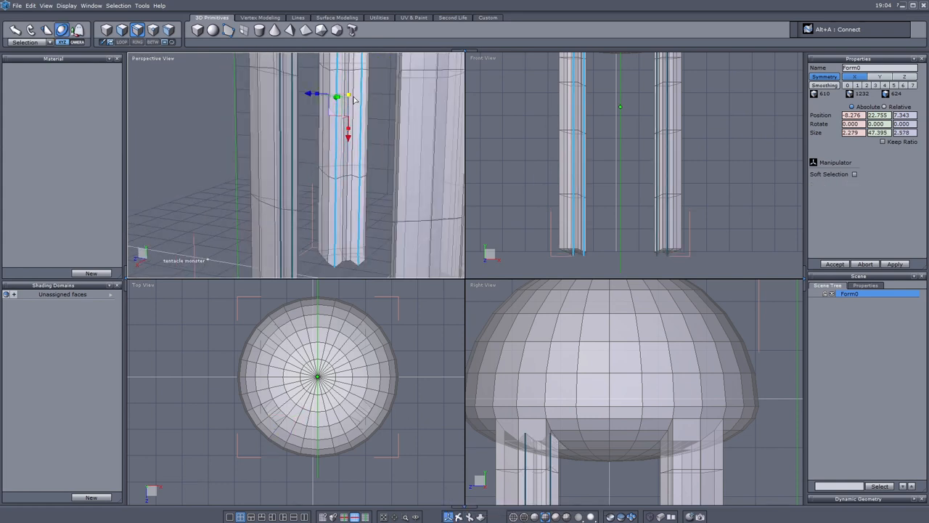
Step: Add more lengthwise Connect edge divisions down the legs, undoing mistakes
{"action": "left_click", "coordinate": [854, 174]}
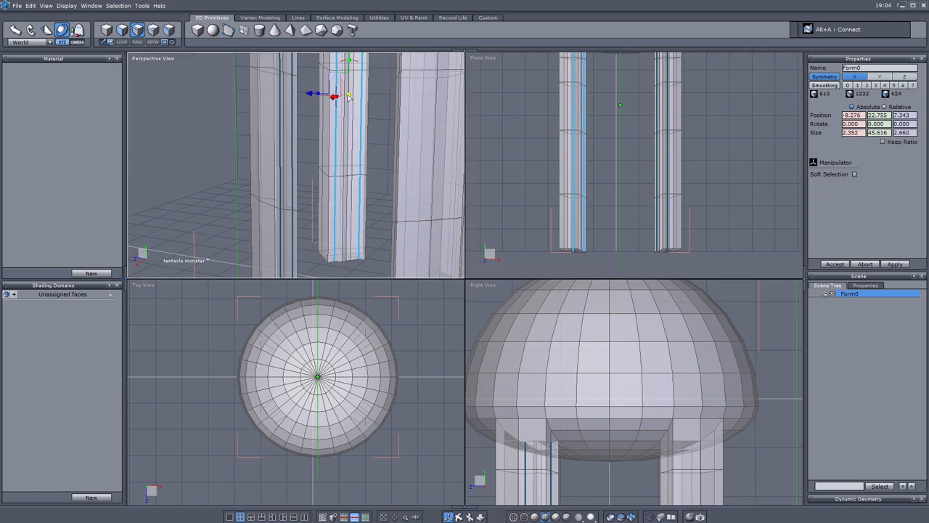
{"action": "left_click", "coordinate": [854, 174]}
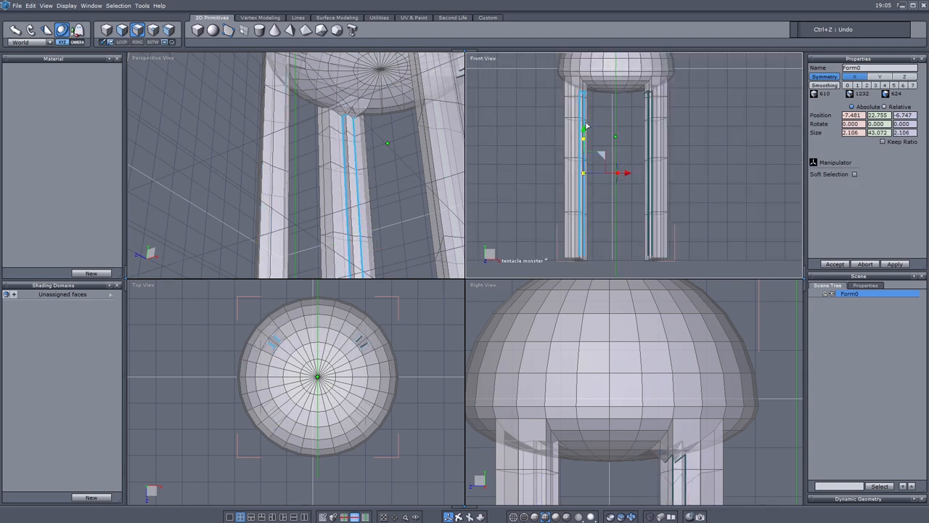
{"action": "left_click", "coordinate": [854, 174]}
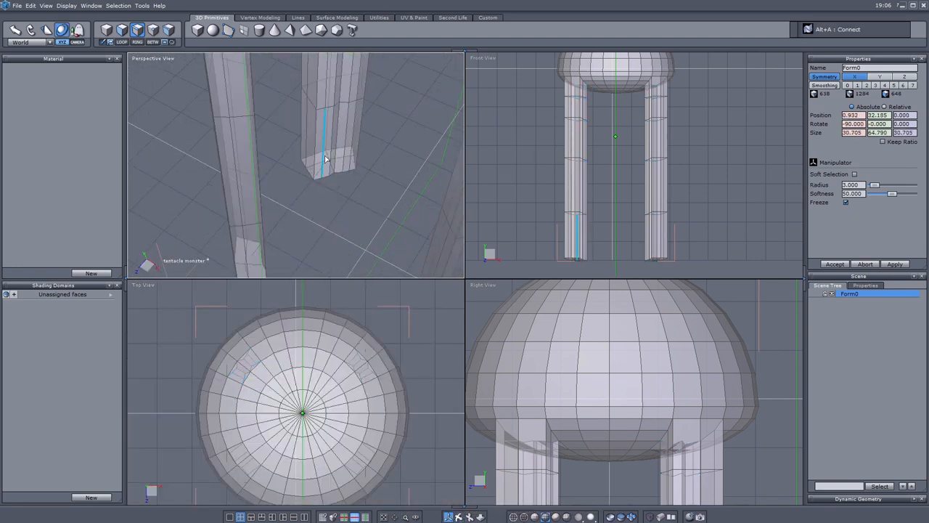
Step: Rectangle-select the strips of faces along the inner sides of the legs
{"action": "left_click", "coordinate": [325, 158]}
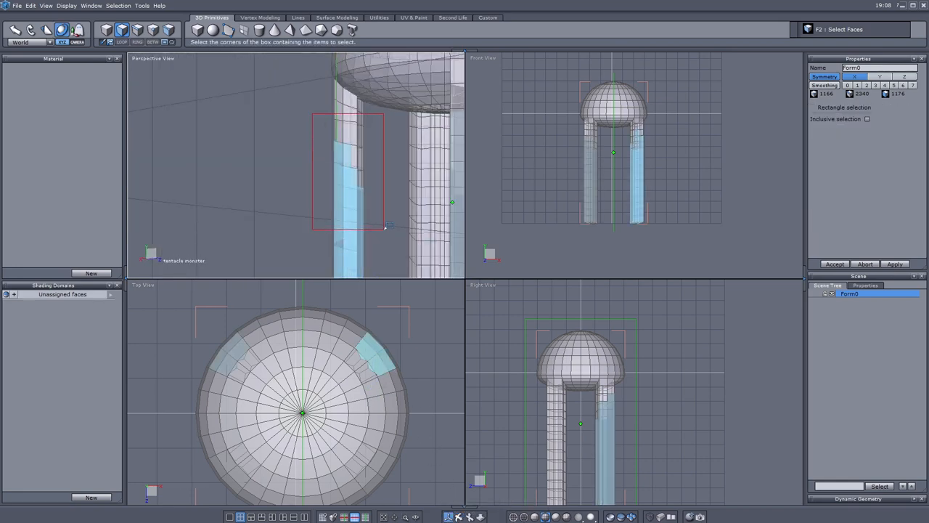
Step: Move and scale the selected leg faces so the legs become slender tentacle-like columns
{"action": "key", "text": "ctrl+z"}
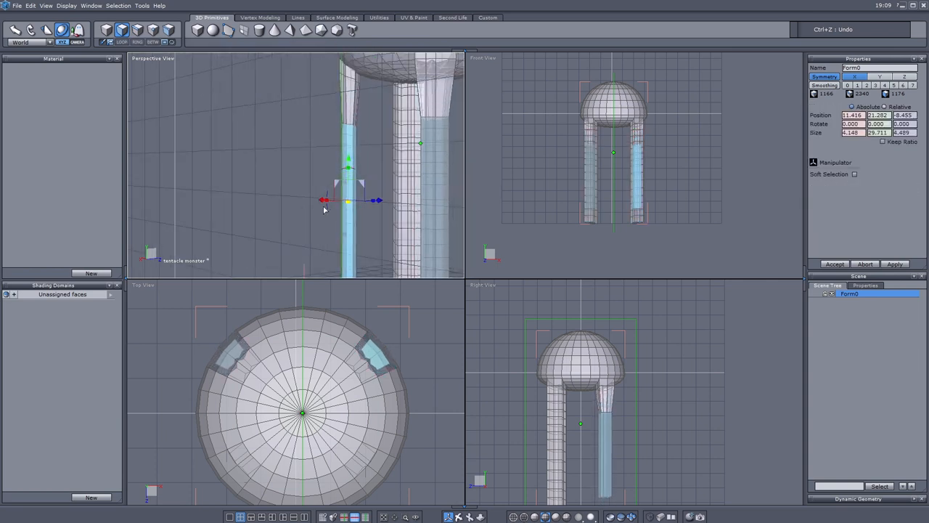
{"action": "left_click", "coordinate": [854, 174]}
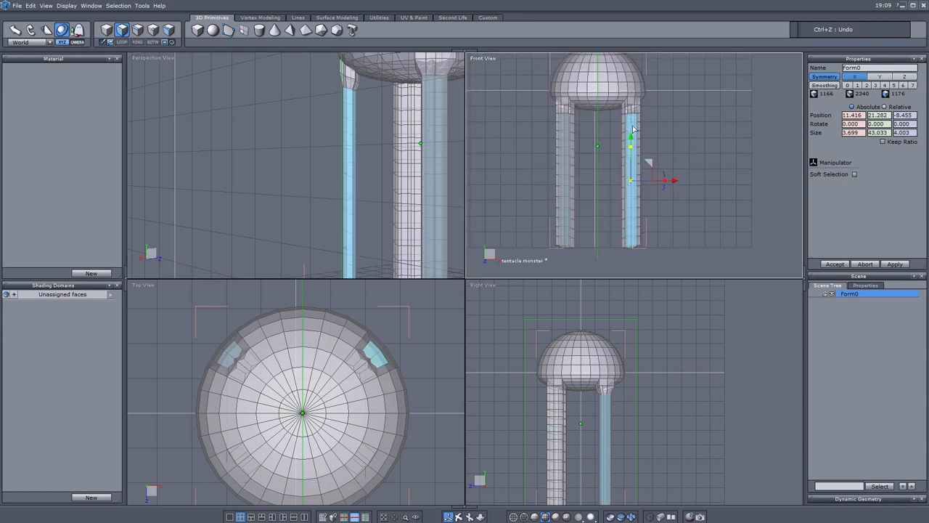
{"action": "left_click", "coordinate": [854, 174]}
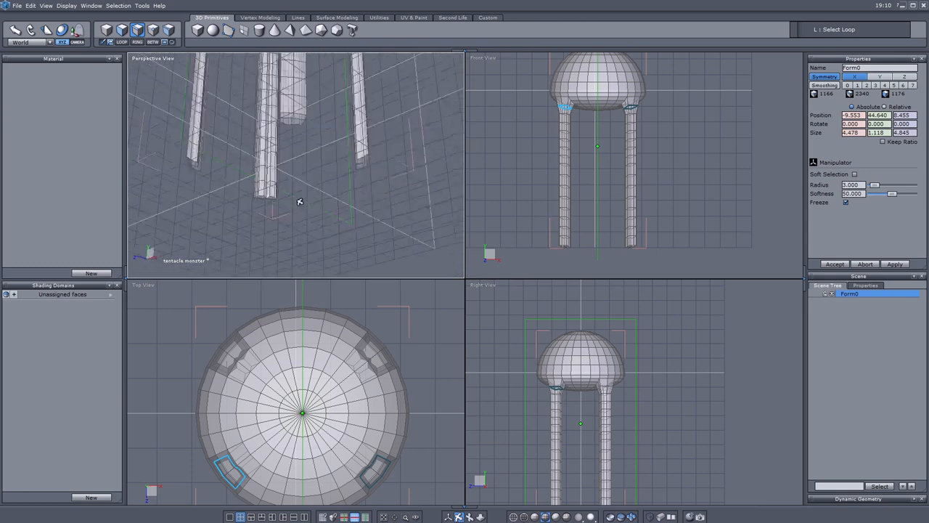
Step: Orbit to the body's side and cut selected faces into a rough jagged mouth opening
{"action": "left_click_drag", "start_coordinate": [299, 201], "coordinate": [267, 138]}
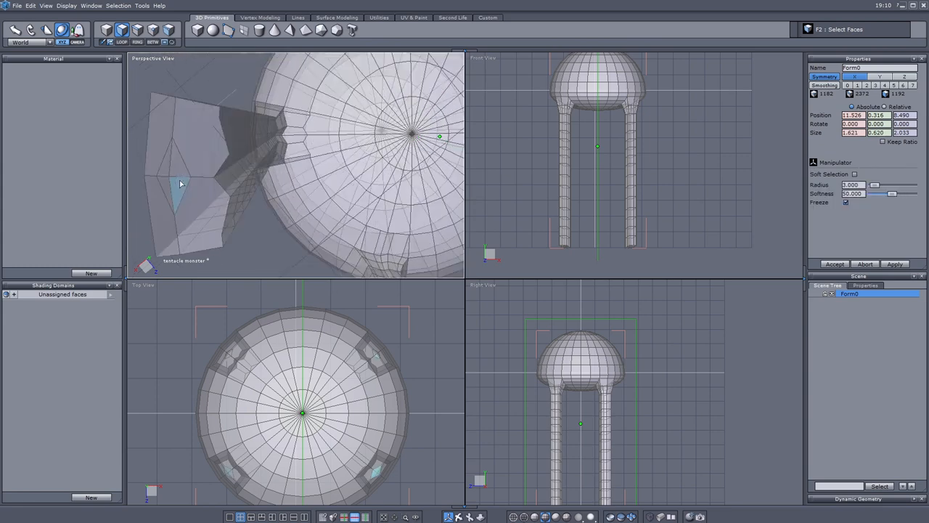
{"action": "left_click", "coordinate": [180, 183]}
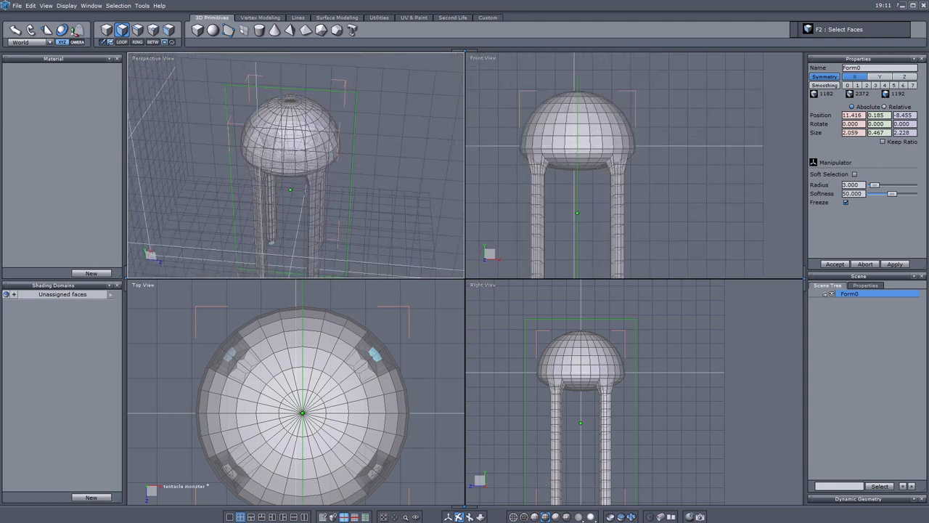
Step: Raise the upper dome faces along Y so the body becomes a taller egg shape
{"action": "left_click_drag", "start_coordinate": [492, 70], "coordinate": [633, 123]}
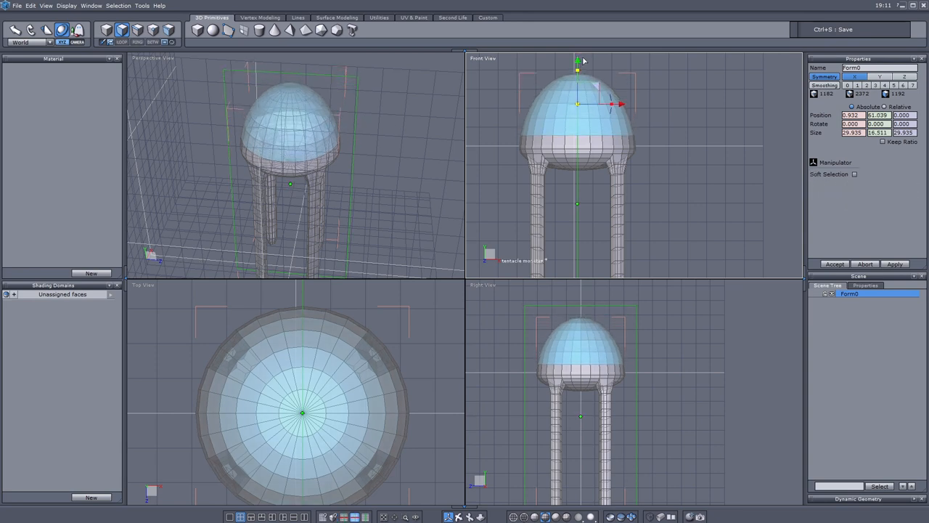
{"action": "left_click", "coordinate": [853, 175]}
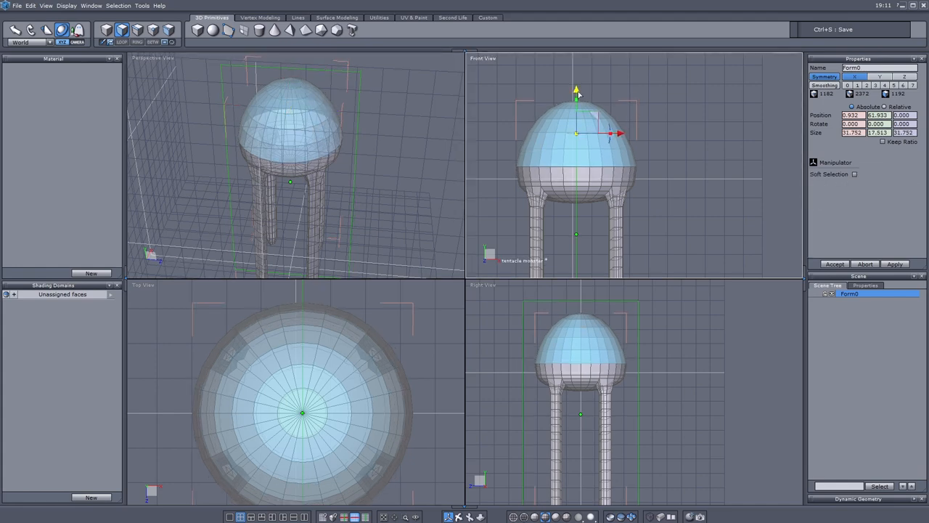
{"action": "left_click", "coordinate": [855, 174]}
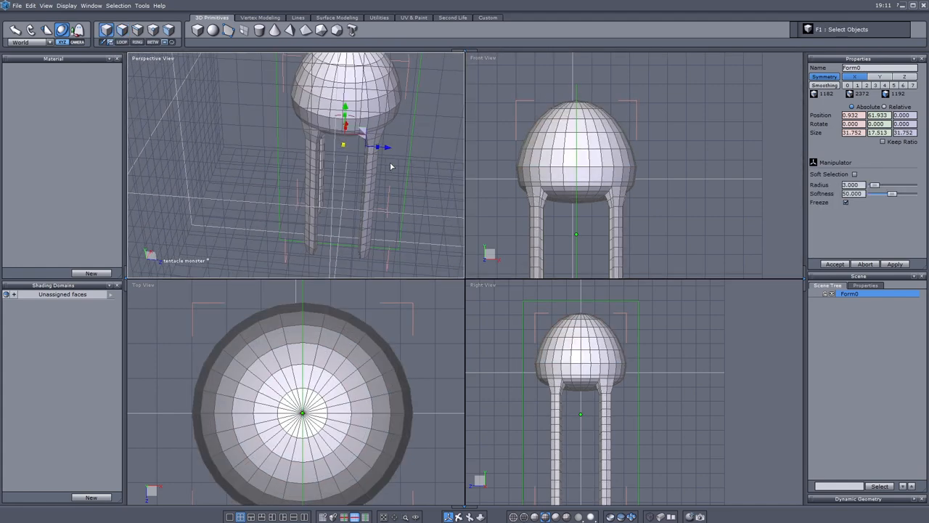
Step: Save the model and reshape the lower front faces into a flattened faceted region
{"action": "key", "text": "ctrl+s"}
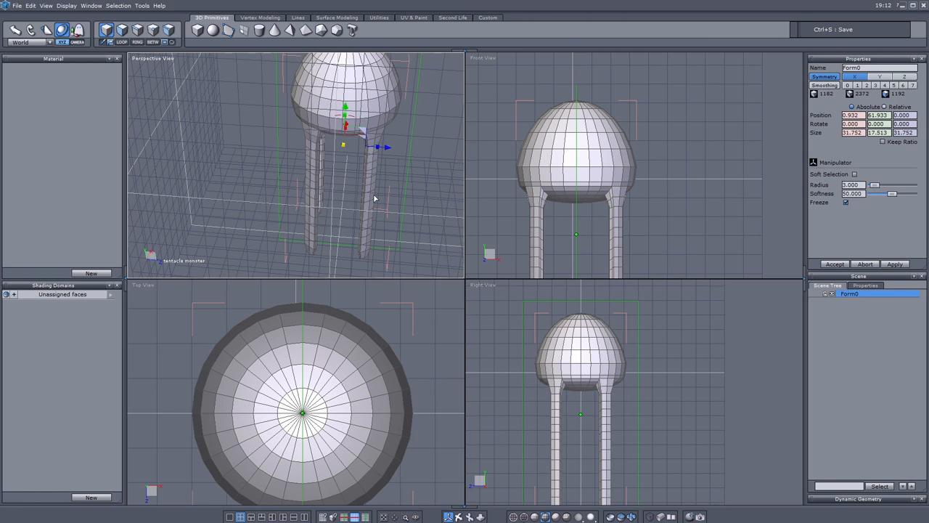
{"action": "mouse_move", "coordinate": [106, 29]}
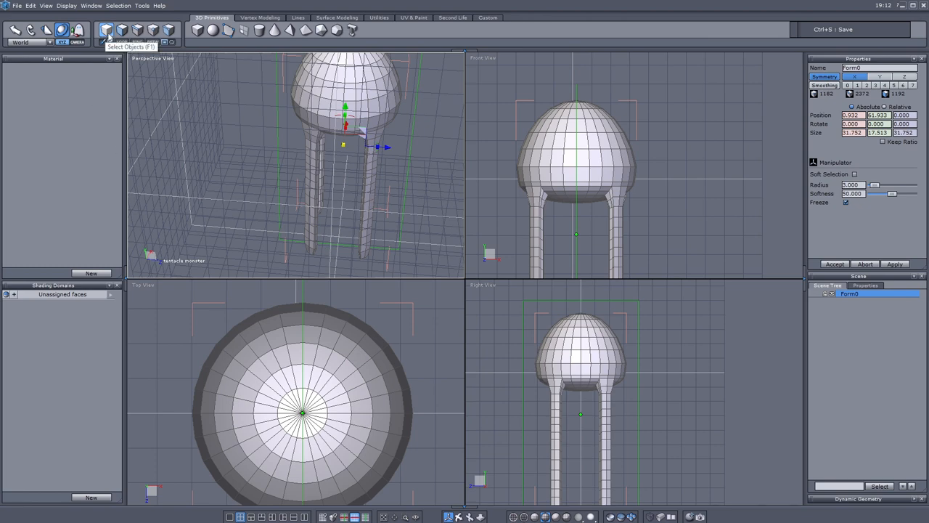
{"action": "left_click", "coordinate": [122, 29]}
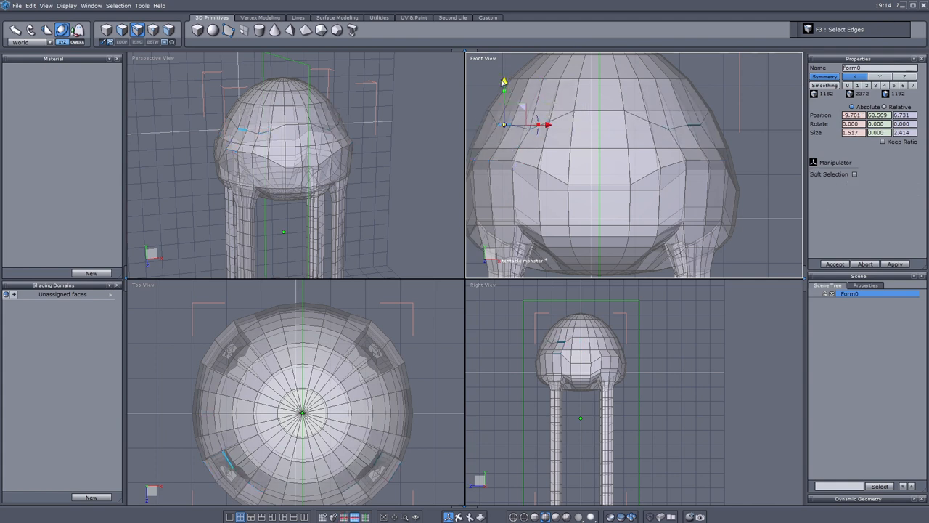
Step: Select the horizontal edge loop on the body front and start Free Tessellate (X)
{"action": "left_click", "coordinate": [853, 174]}
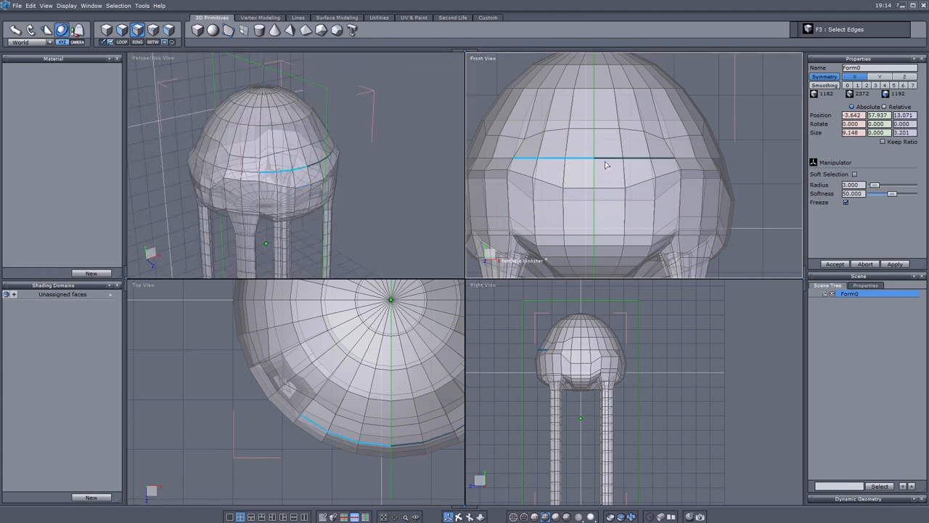
{"action": "left_click", "coordinate": [259, 18]}
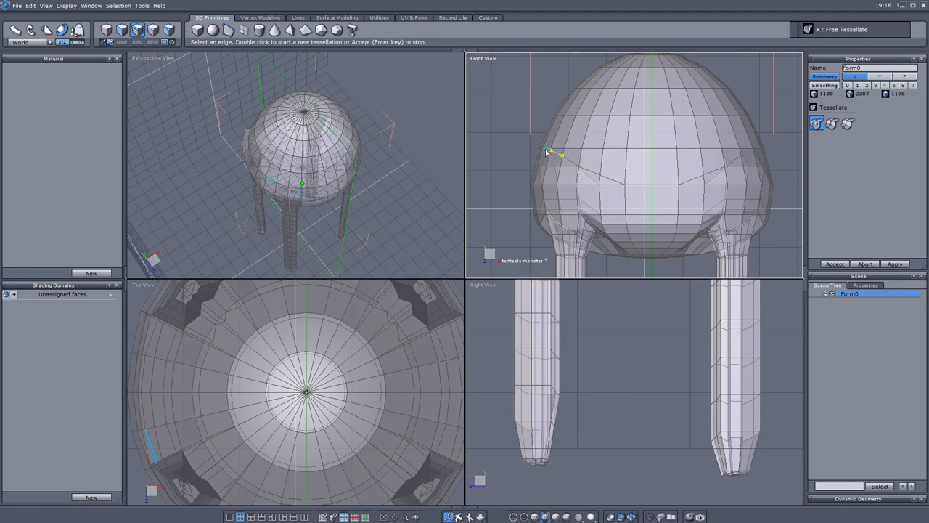
Step: Cut a tessellation edge across the body front; Hexagon crashes and reopens empty
{"action": "left_click", "coordinate": [607, 129]}
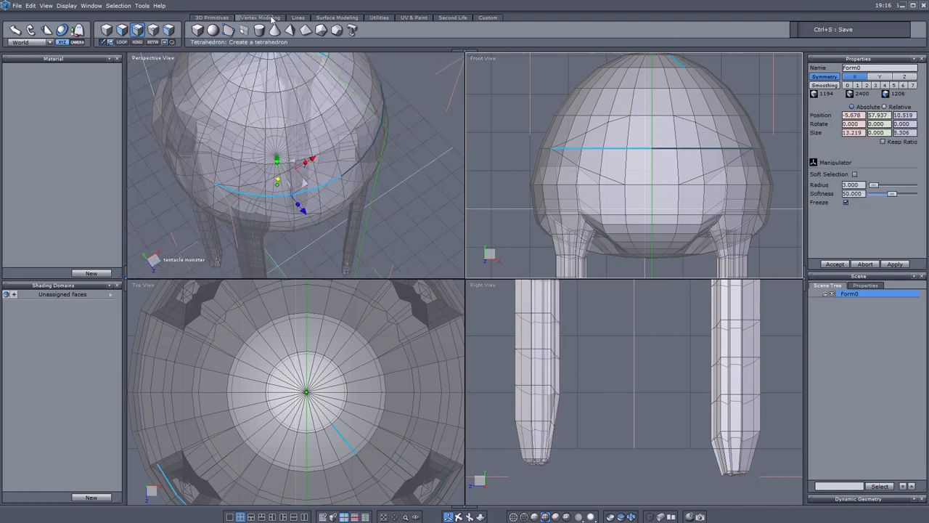
{"action": "left_click", "coordinate": [259, 18]}
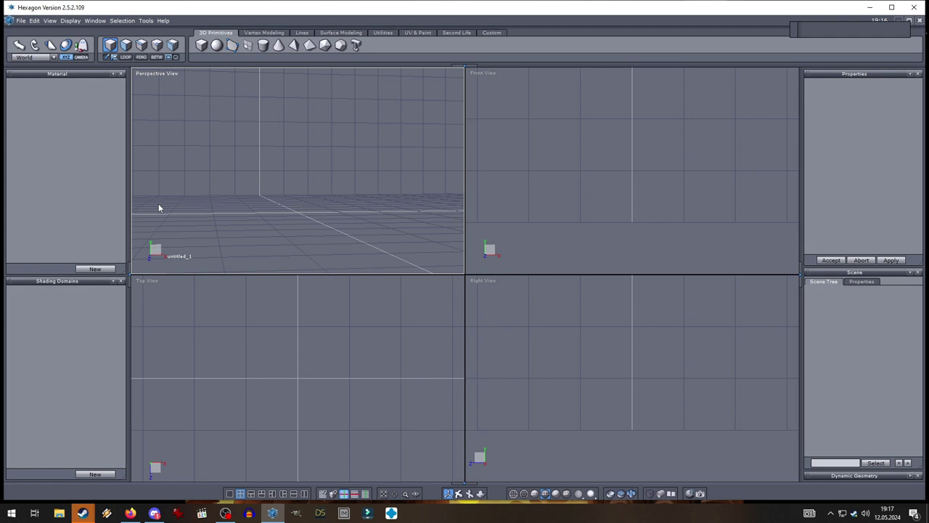
Step: Glance at the File menu without choosing anything, then maximize Hexagon to full screen
{"action": "left_click", "coordinate": [21, 21]}
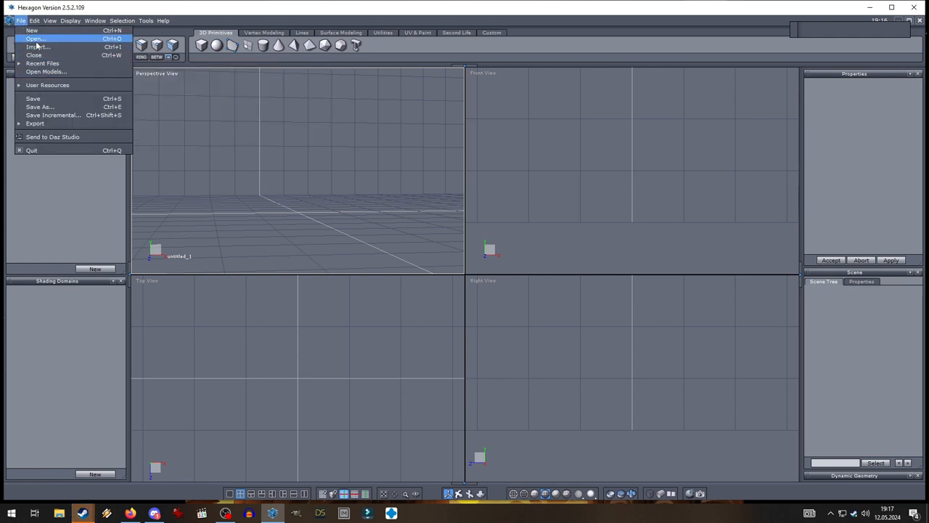
{"action": "left_click", "coordinate": [35, 37]}
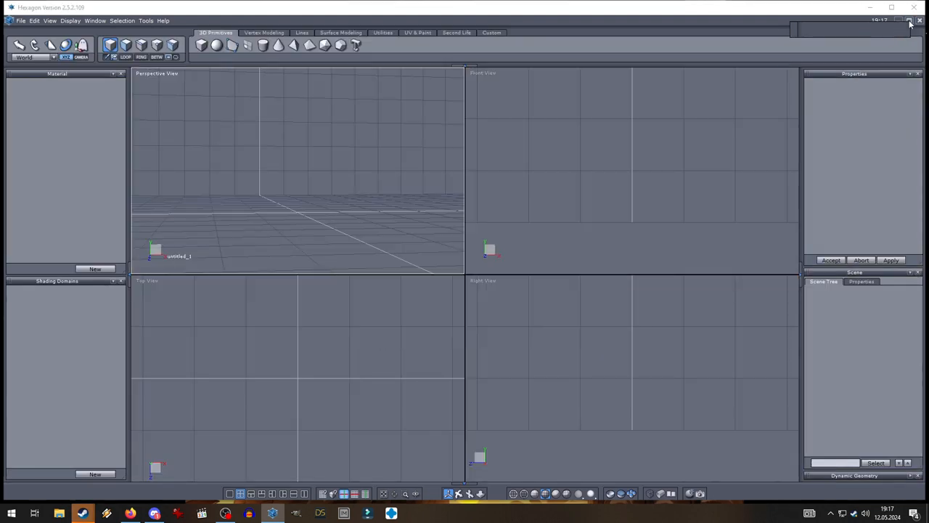
{"action": "left_click", "coordinate": [909, 20]}
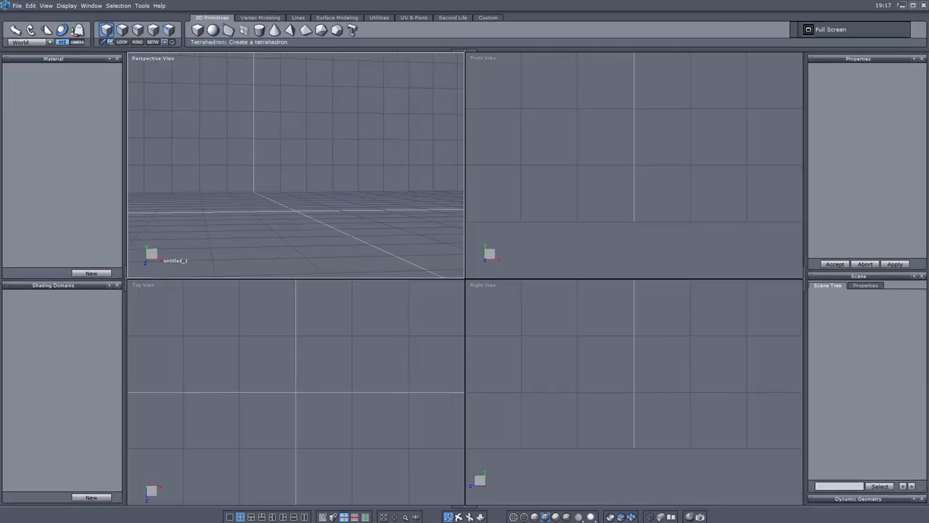